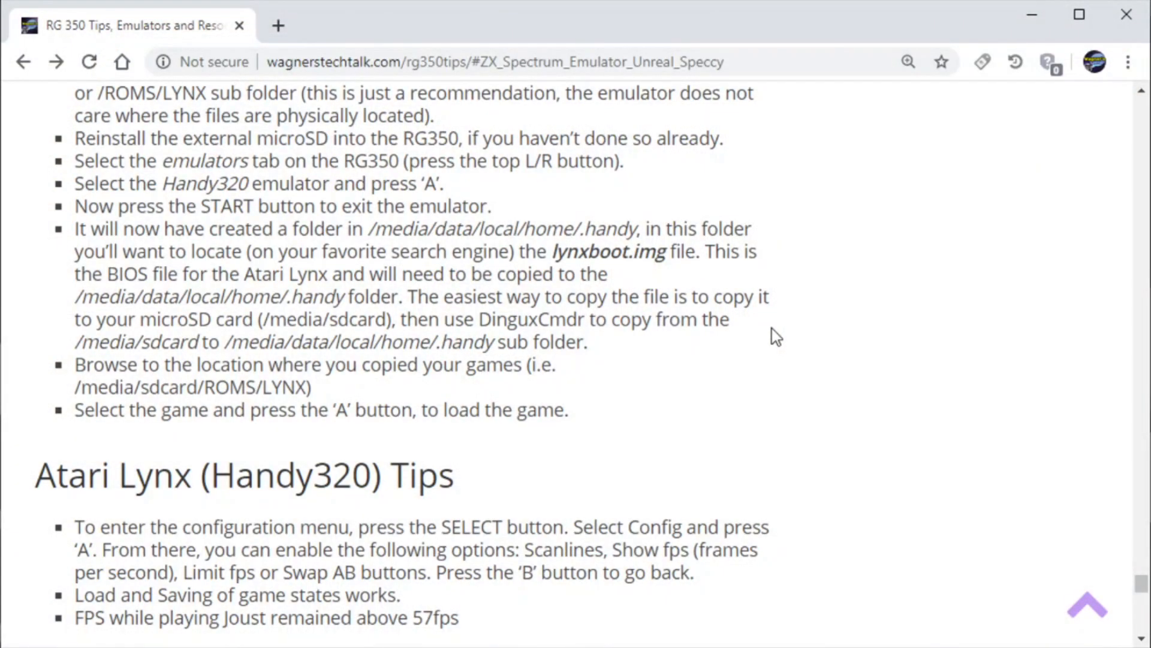
scroll("down", 3)
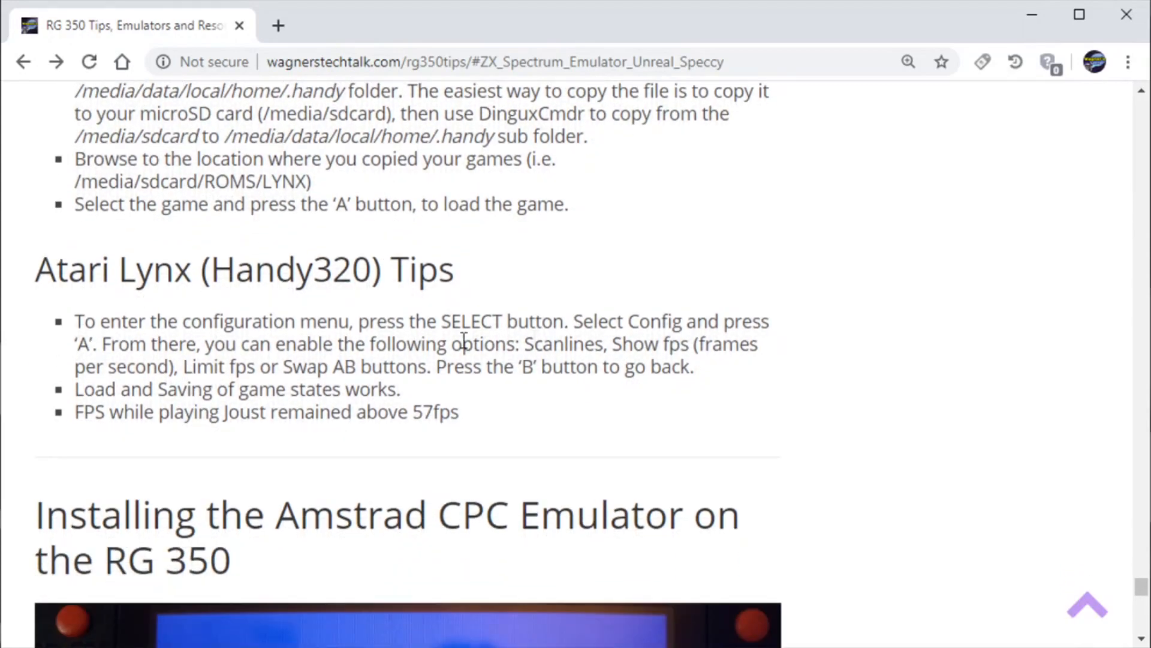
mouse_move(507, 351)
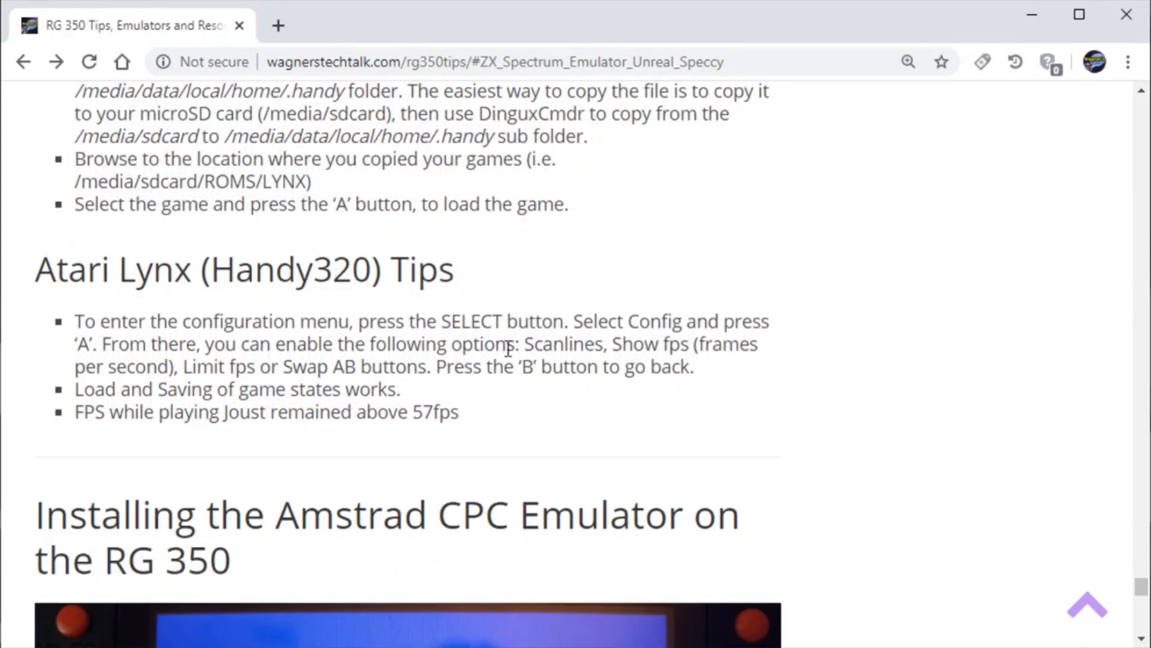
mouse_move(397, 405)
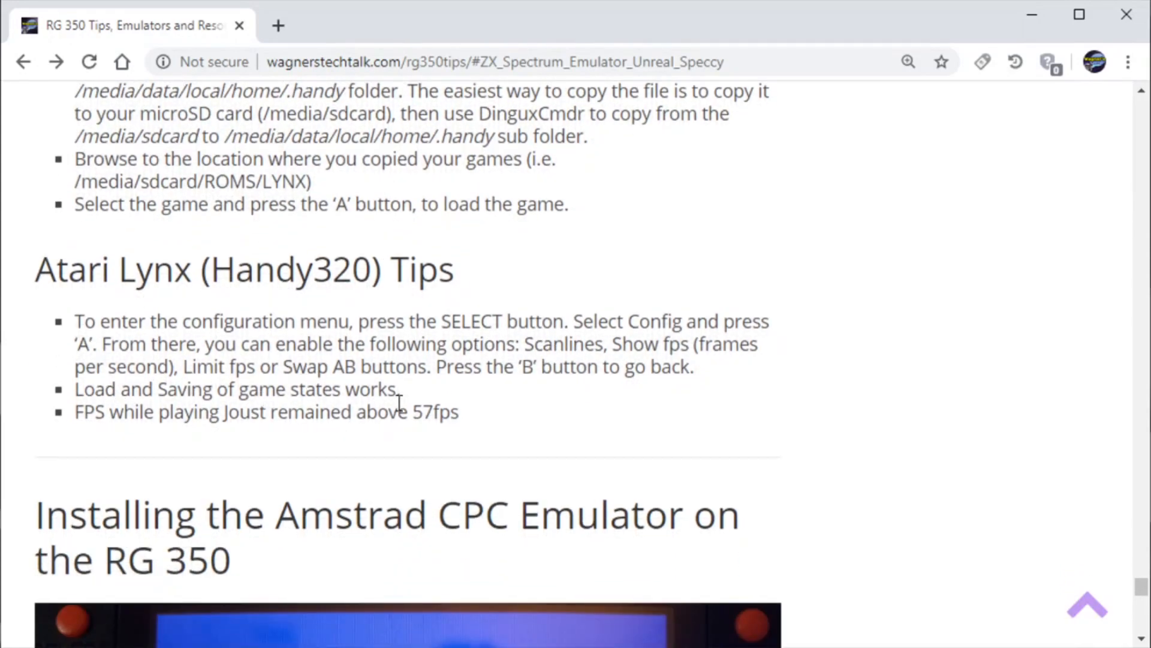
mouse_move(503, 444)
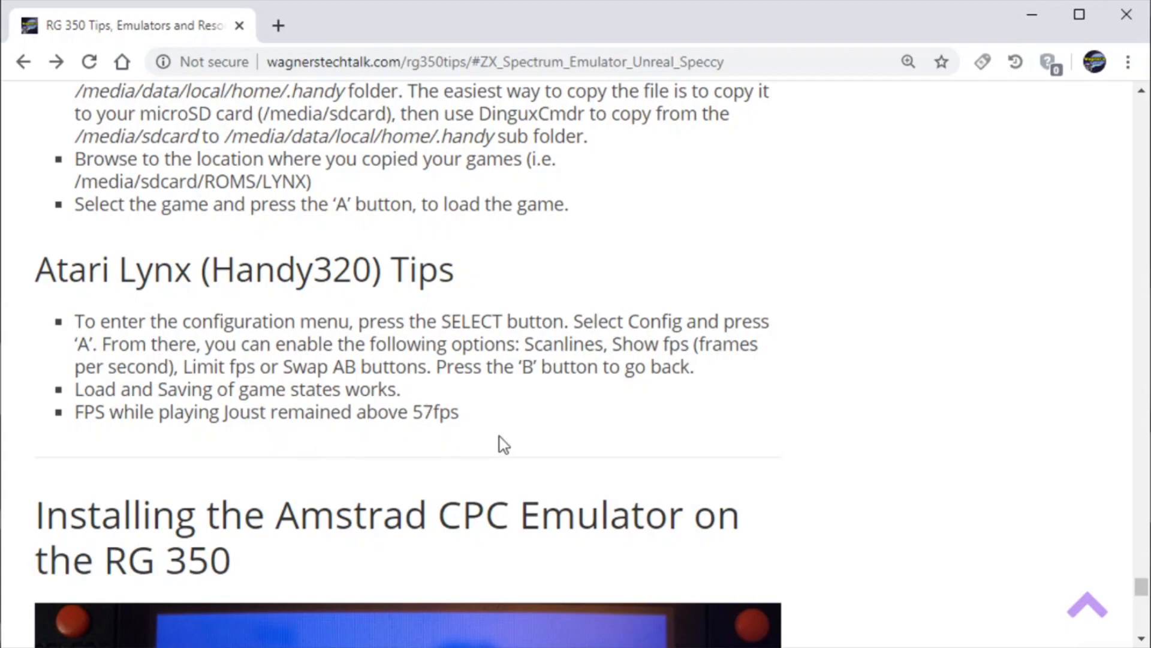